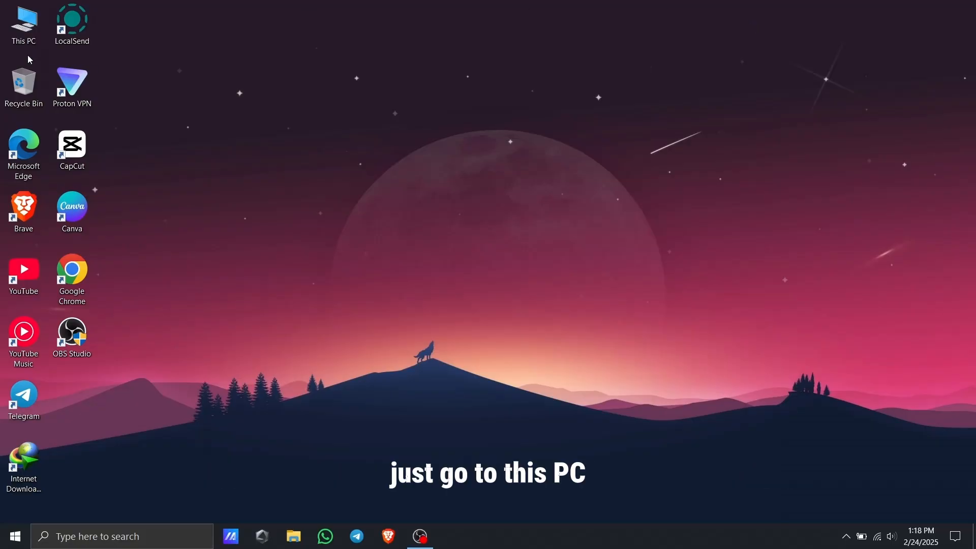
Open This PC from the desktop to view drives C:, D: and E:.
{"action": "double_click", "coordinate": [22, 20]}
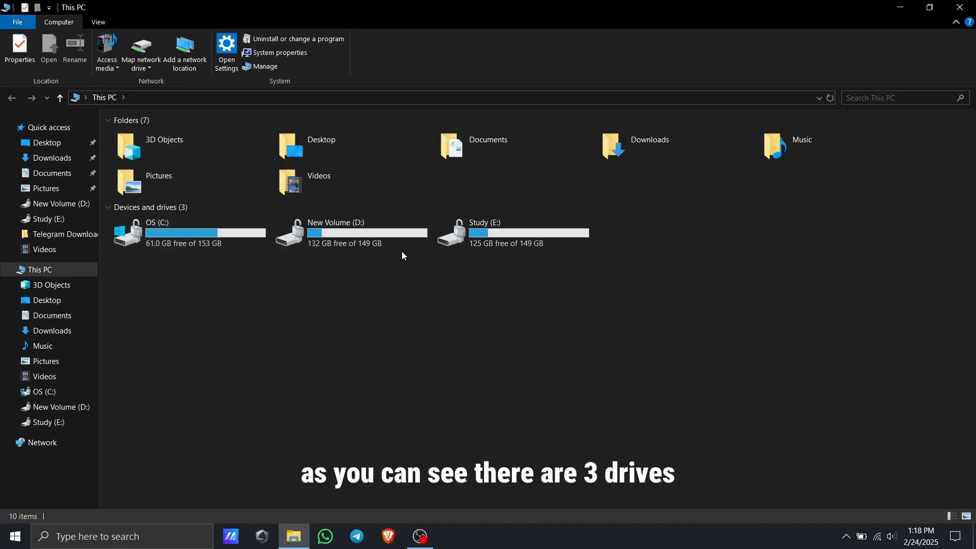
{"action": "mouse_move", "coordinate": [510, 233]}
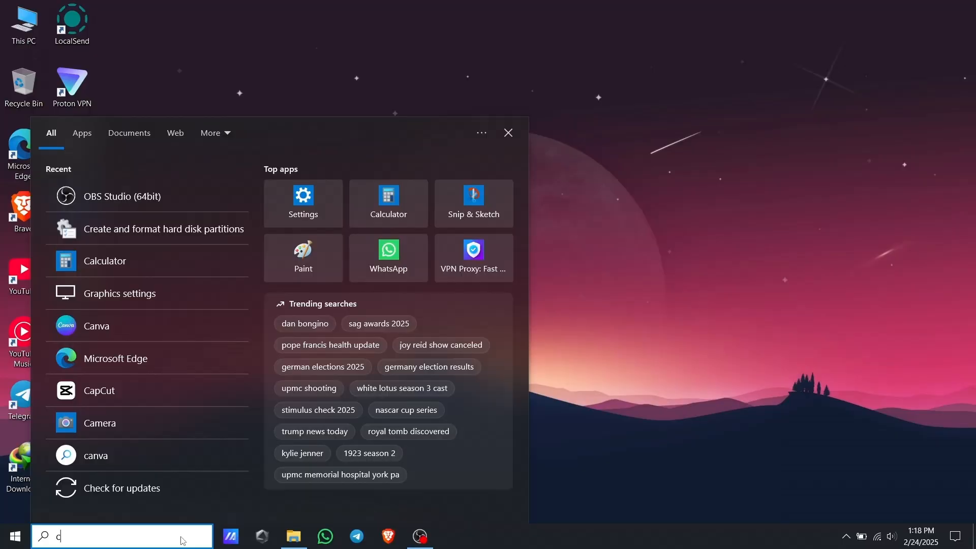
Search Windows for 'create and format hard disk partitions' and open the best match.
{"action": "type", "text": "create and format hard disk partitions"}
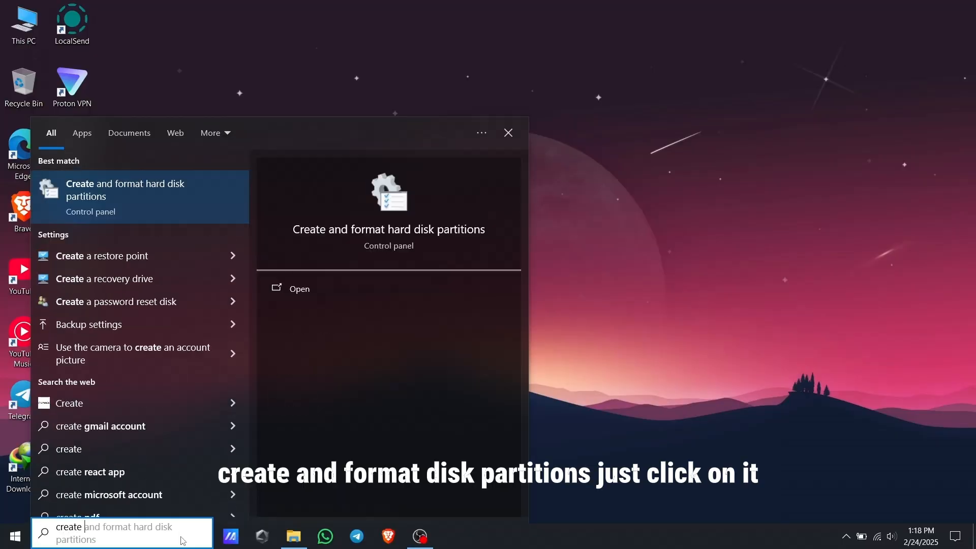
{"action": "type", "text": "and"}
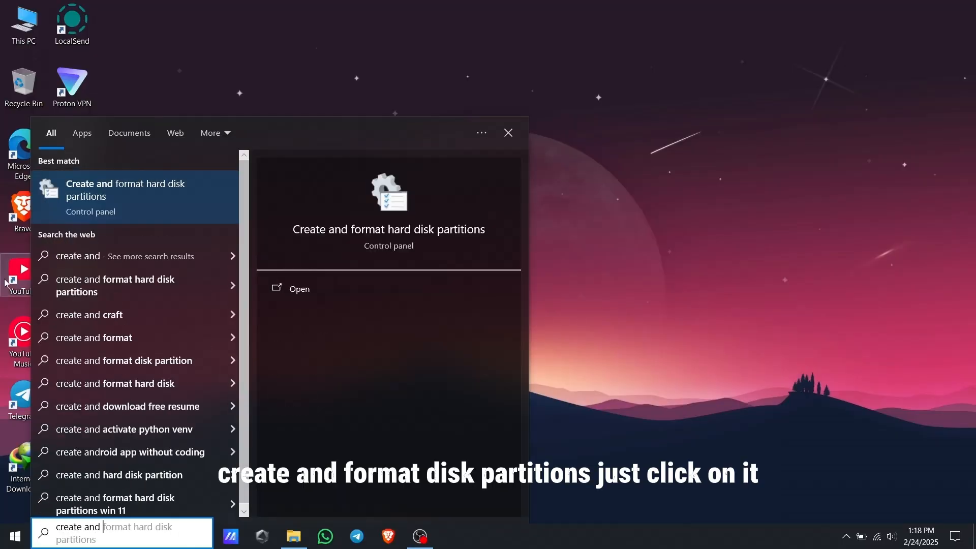
{"action": "mouse_move", "coordinate": [110, 200]}
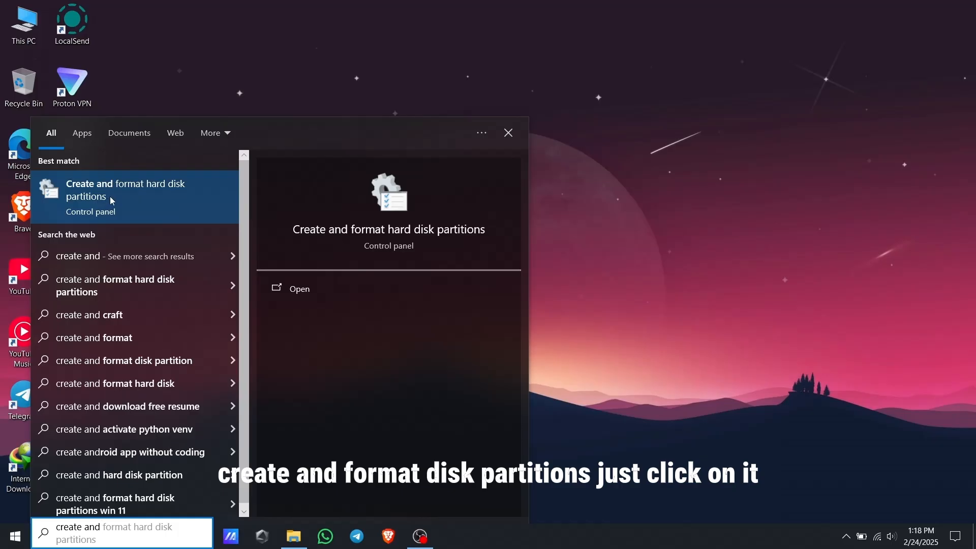
{"action": "left_click", "coordinate": [125, 190]}
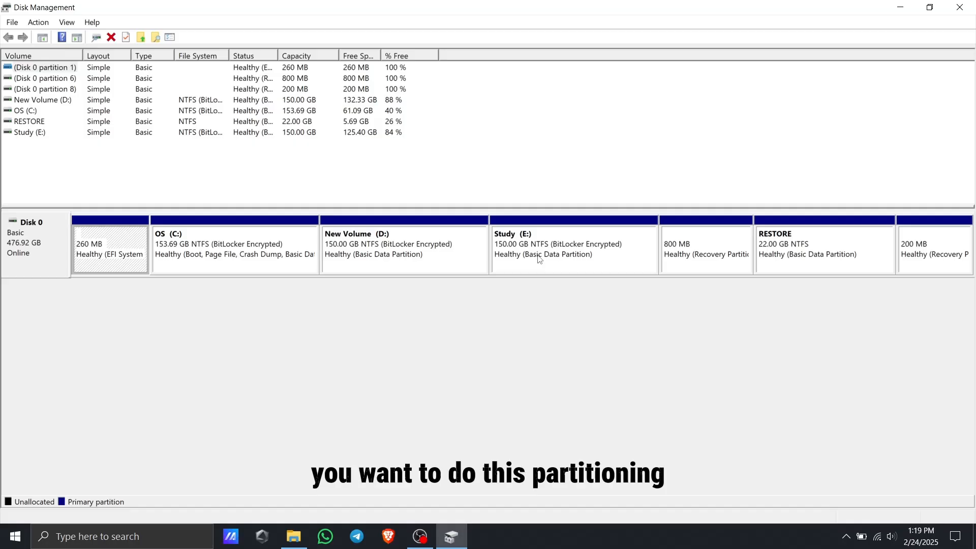
Open Shrink Volume for Study (E:), showing 128360 MB available to shrink.
{"action": "right_click", "coordinate": [541, 243]}
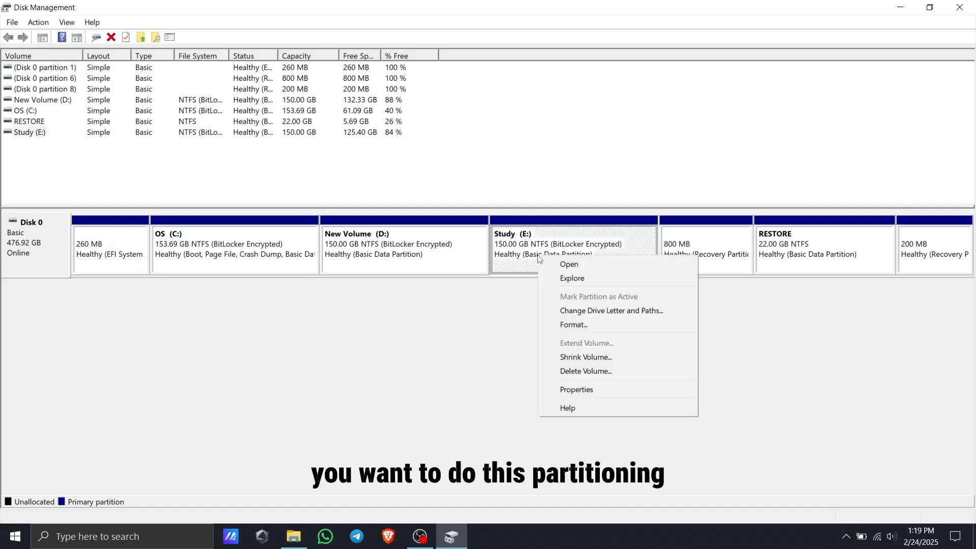
{"action": "mouse_move", "coordinate": [585, 357]}
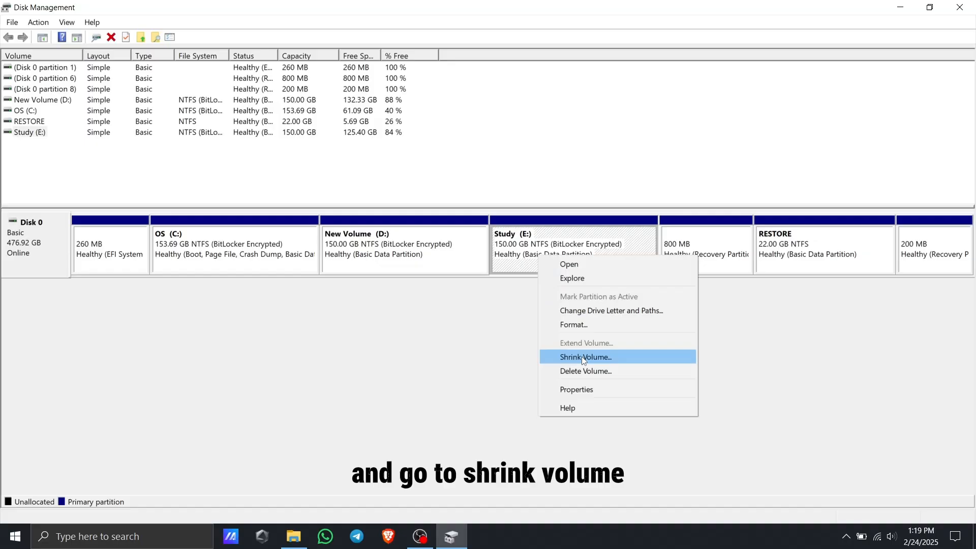
{"action": "left_click", "coordinate": [585, 357]}
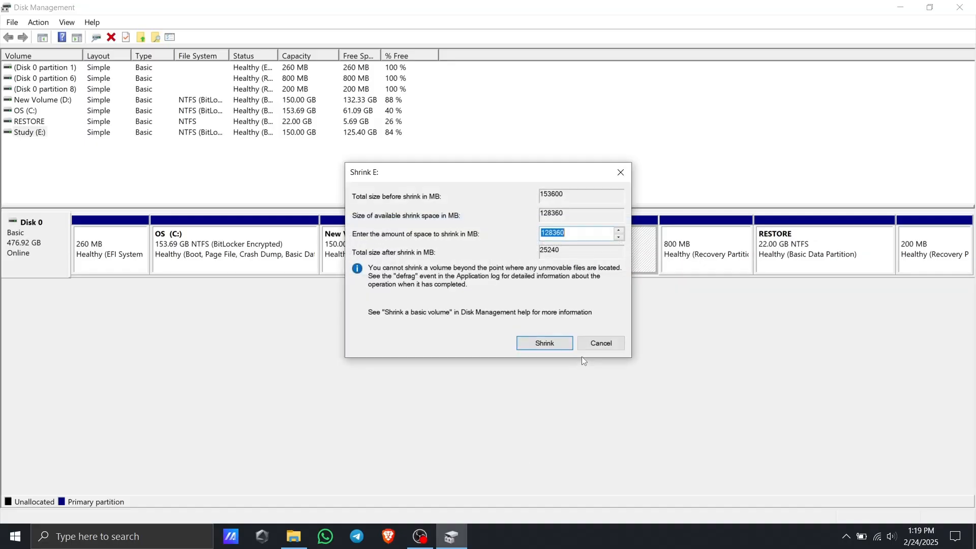
{"action": "mouse_move", "coordinate": [568, 233]}
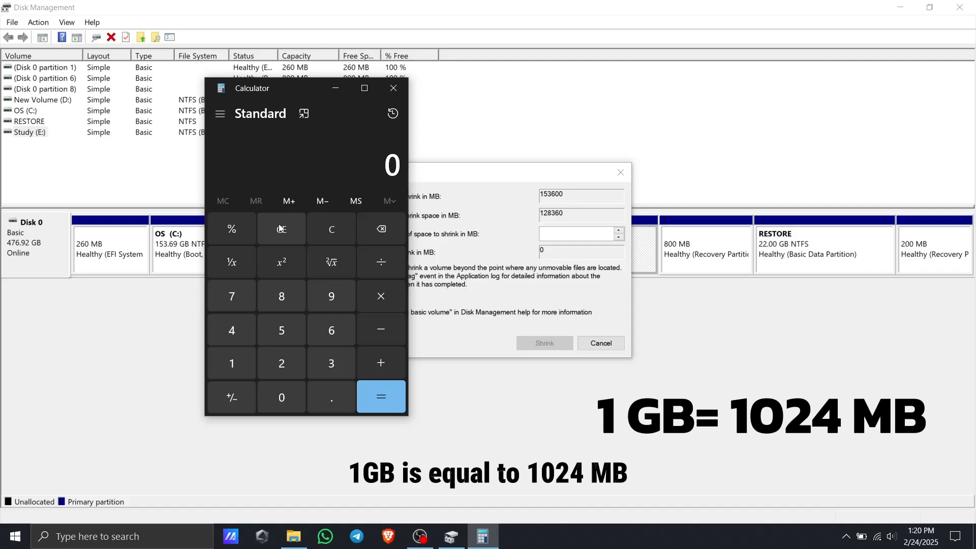
{"action": "mouse_move", "coordinate": [316, 385]}
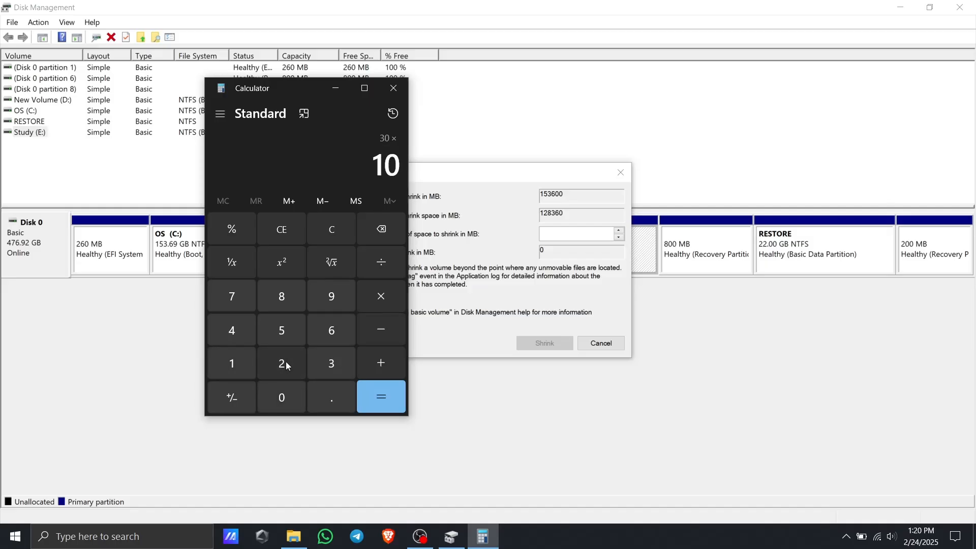
Use Calculator to convert 30 GB to megabytes: 30 × 1024 = 30,720.
{"action": "left_click", "coordinate": [380, 397]}
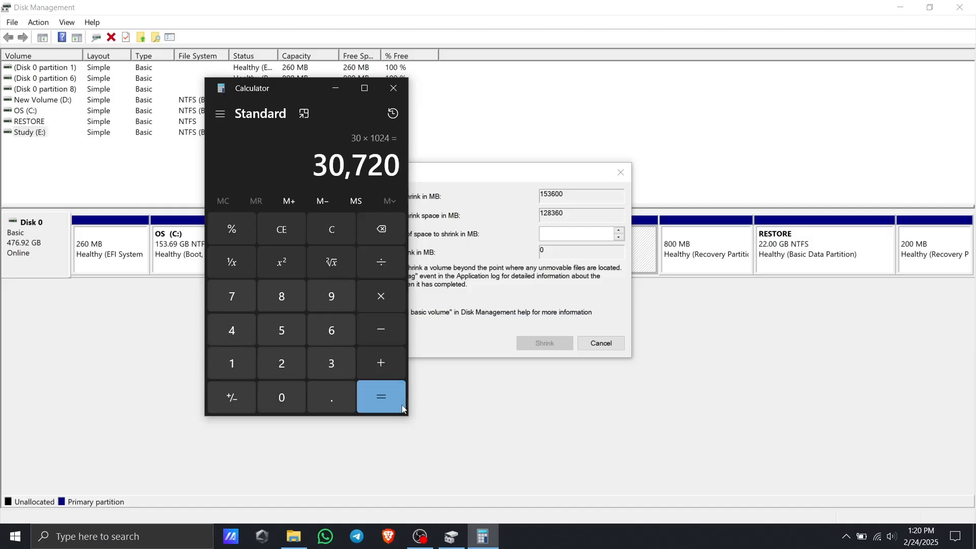
{"action": "mouse_move", "coordinate": [364, 187]}
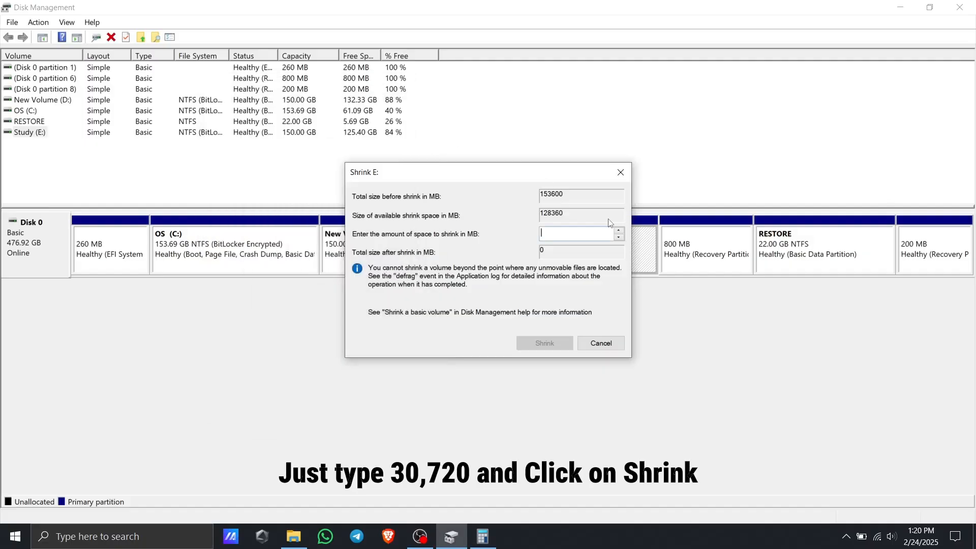
Shrink Study (E:) by 30720 MB, leaving 30.00 GB unallocated.
{"action": "type", "text": "30"}
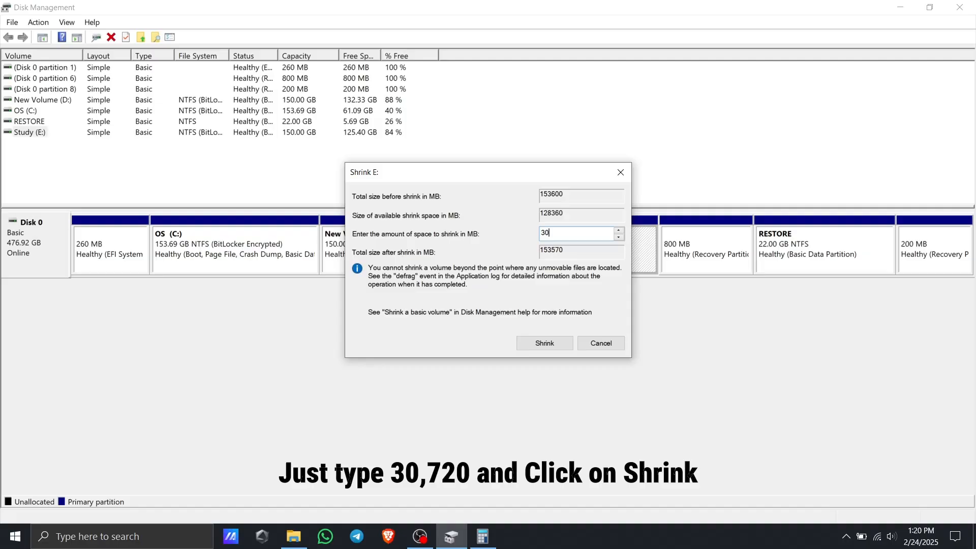
{"action": "type", "text": "720"}
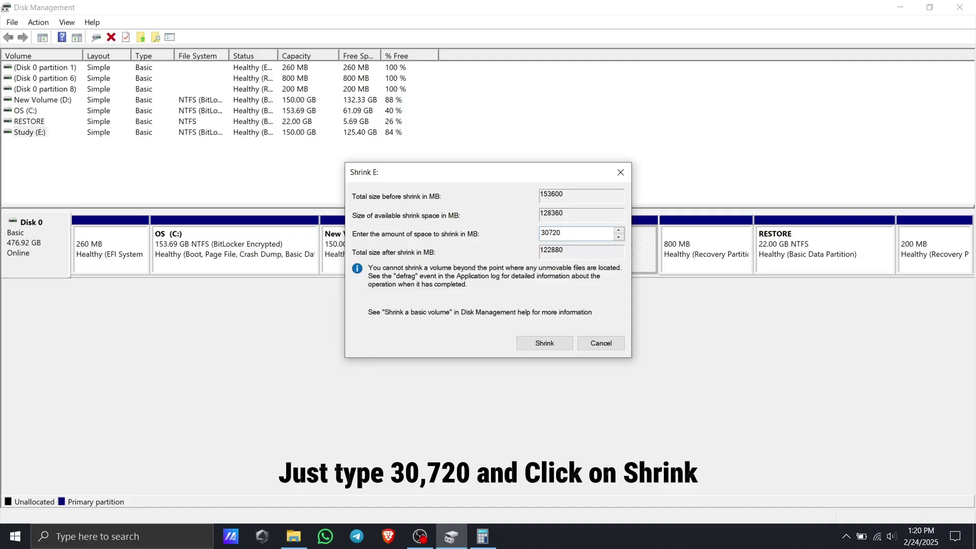
{"action": "left_click", "coordinate": [544, 343]}
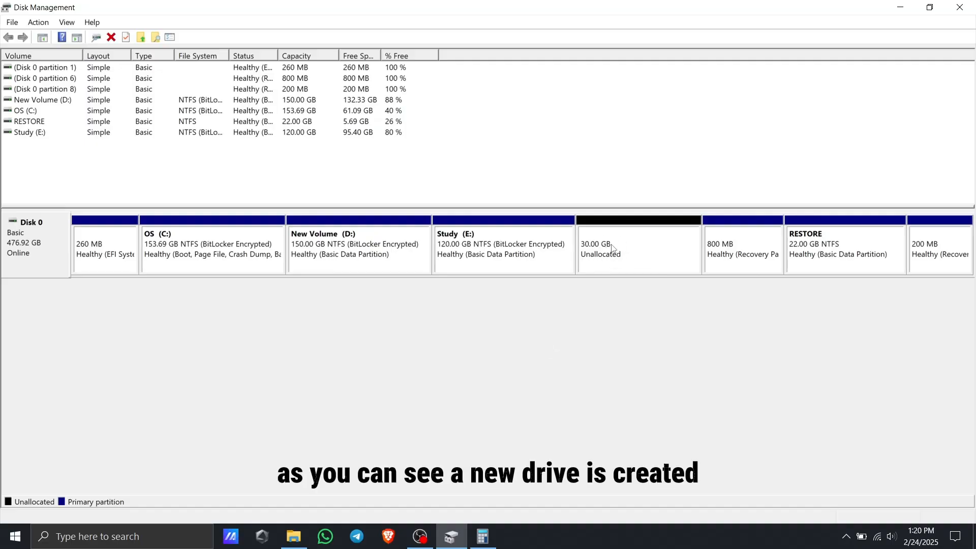
{"action": "mouse_move", "coordinate": [641, 256]}
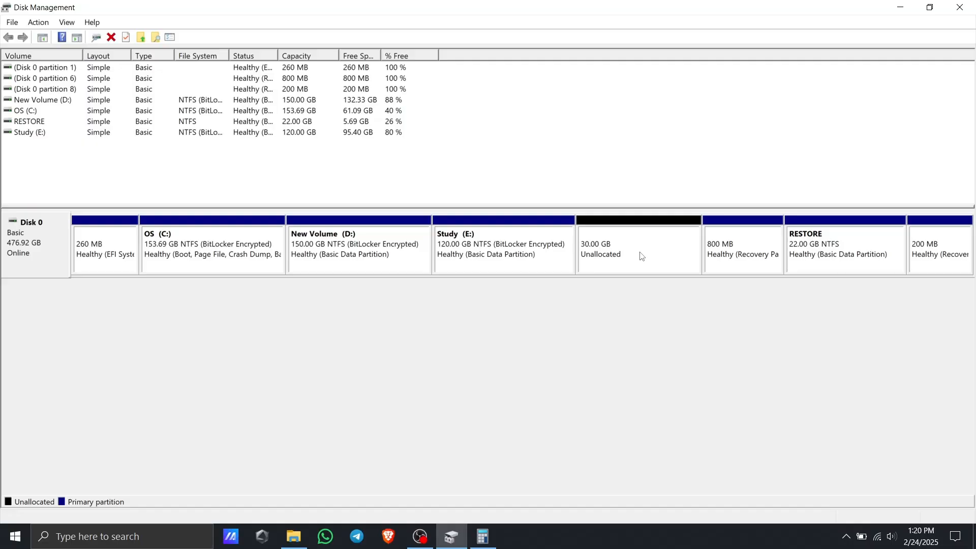
Create a 30 GB NTFS simple volume lettered F: from the unallocated space, then minimise Disk Management.
{"action": "right_click", "coordinate": [622, 249]}
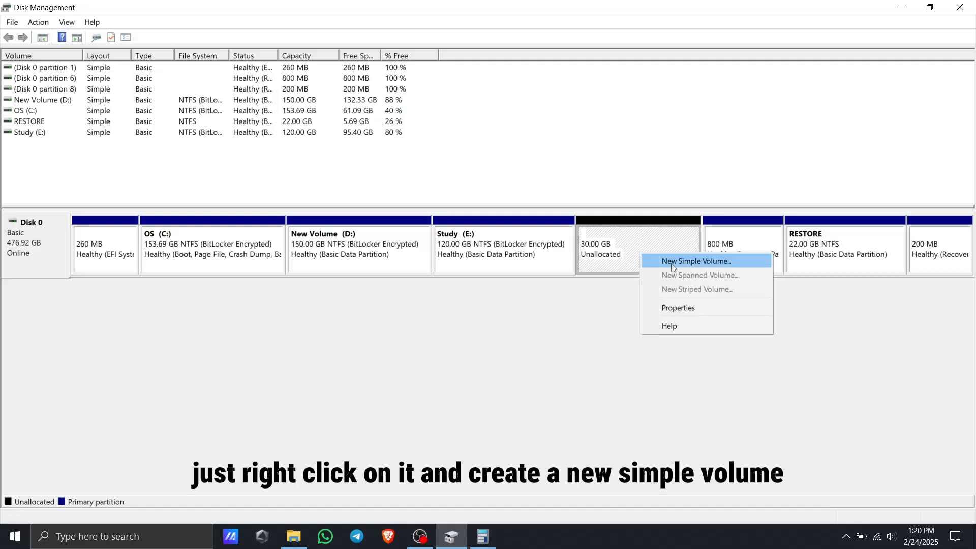
{"action": "left_click", "coordinate": [695, 261]}
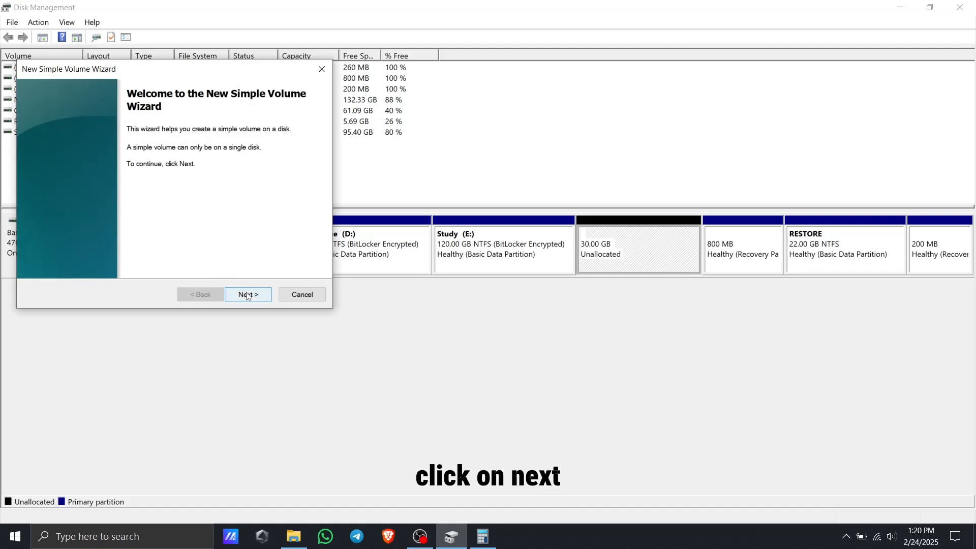
{"action": "left_click", "coordinate": [248, 294]}
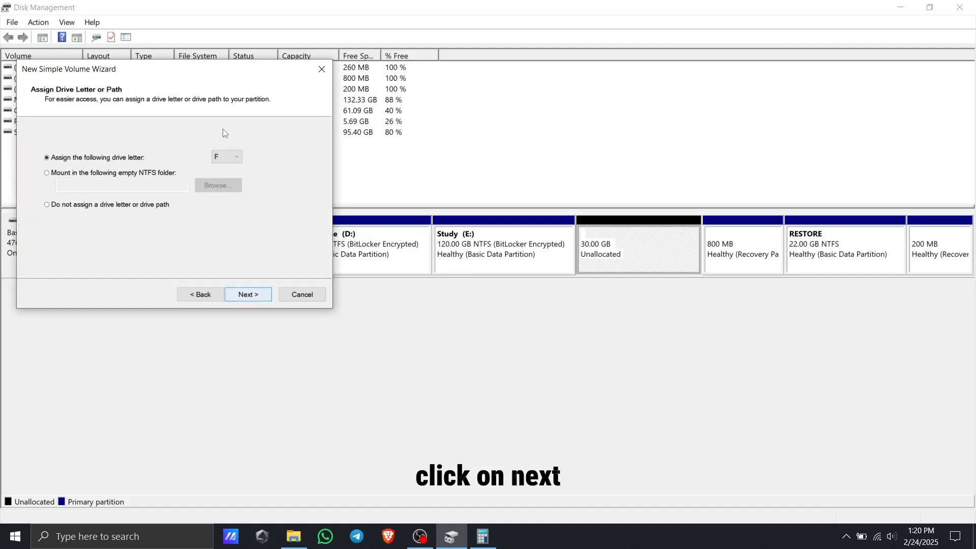
{"action": "left_click", "coordinate": [226, 156]}
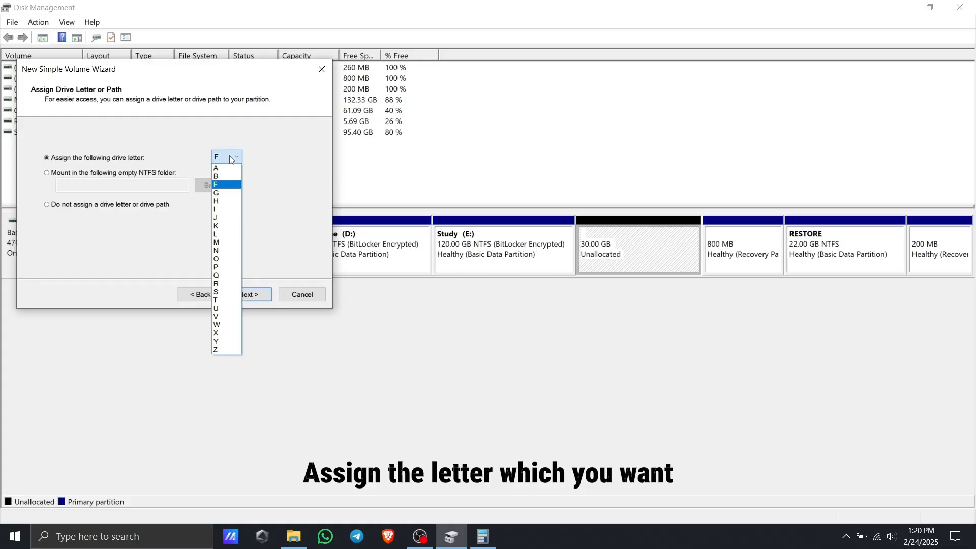
{"action": "mouse_move", "coordinate": [216, 201]}
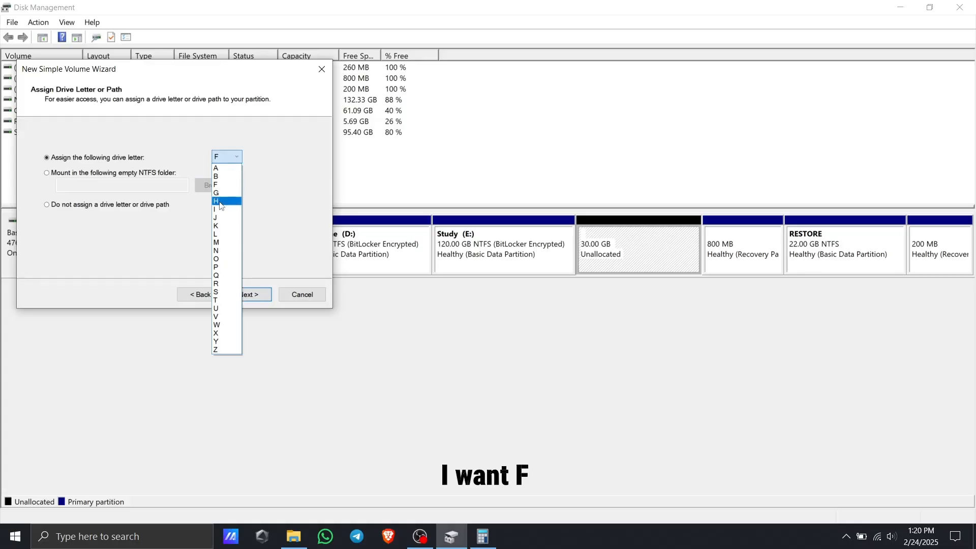
{"action": "left_click", "coordinate": [216, 183]}
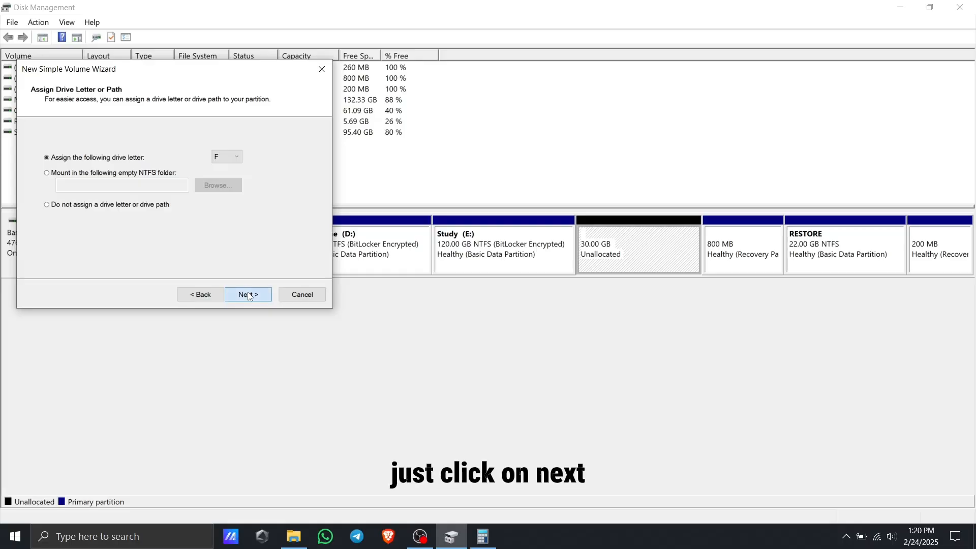
{"action": "left_click", "coordinate": [247, 294]}
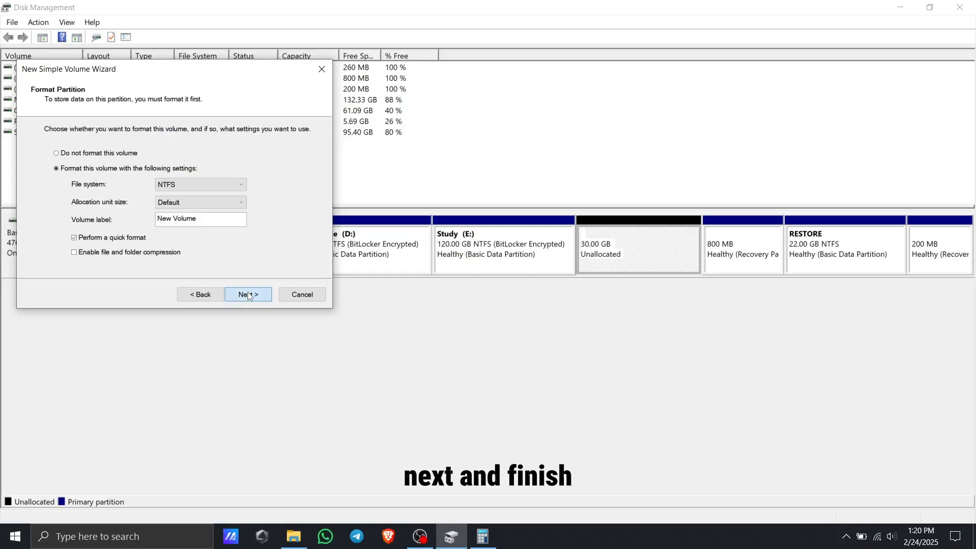
{"action": "left_click", "coordinate": [247, 294]}
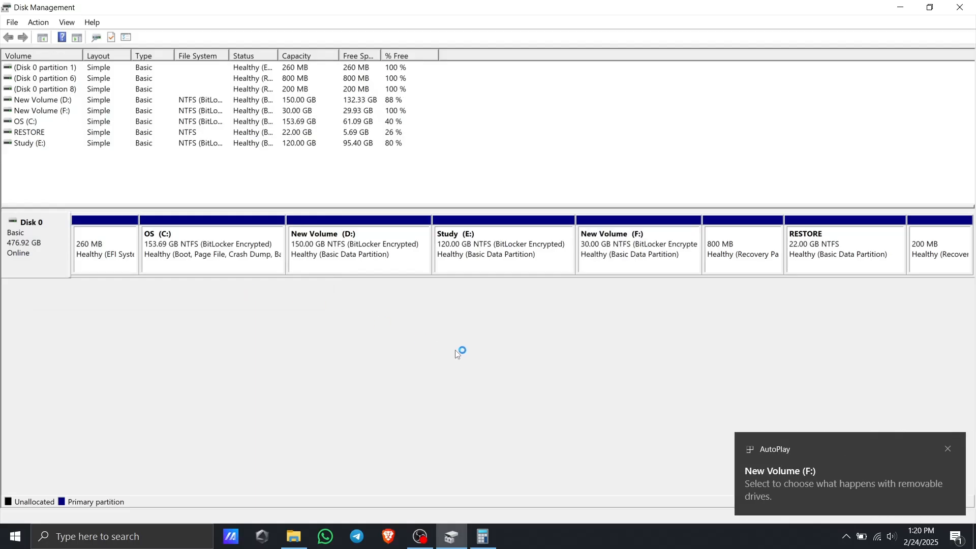
{"action": "mouse_move", "coordinate": [909, 5]}
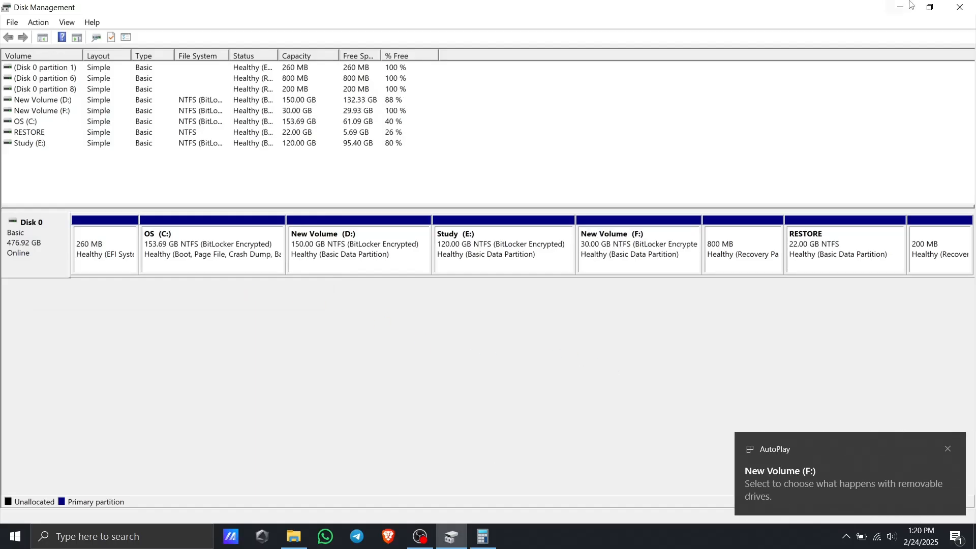
{"action": "left_click", "coordinate": [899, 6]}
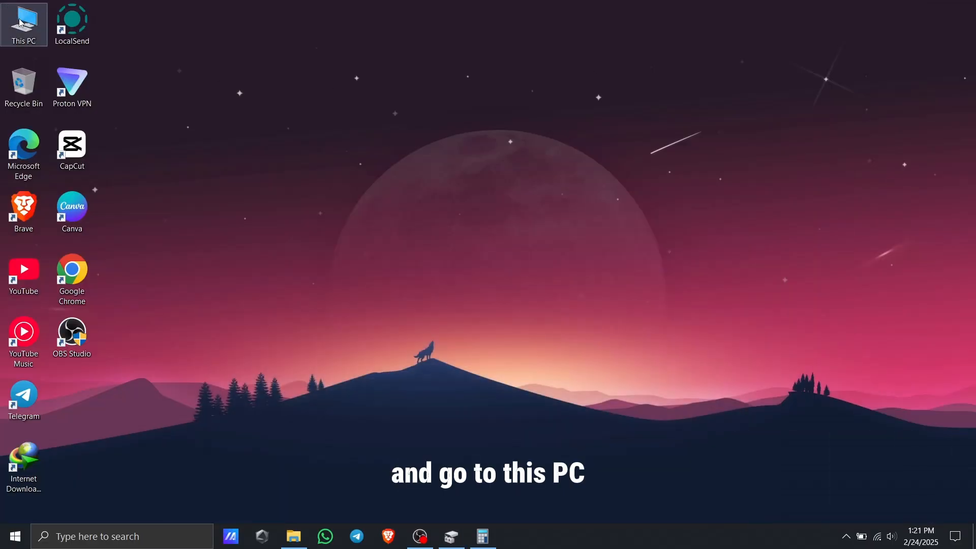
Open This PC maximised to confirm New Volume (F:) with 29.9 GB free.
{"action": "double_click", "coordinate": [24, 20]}
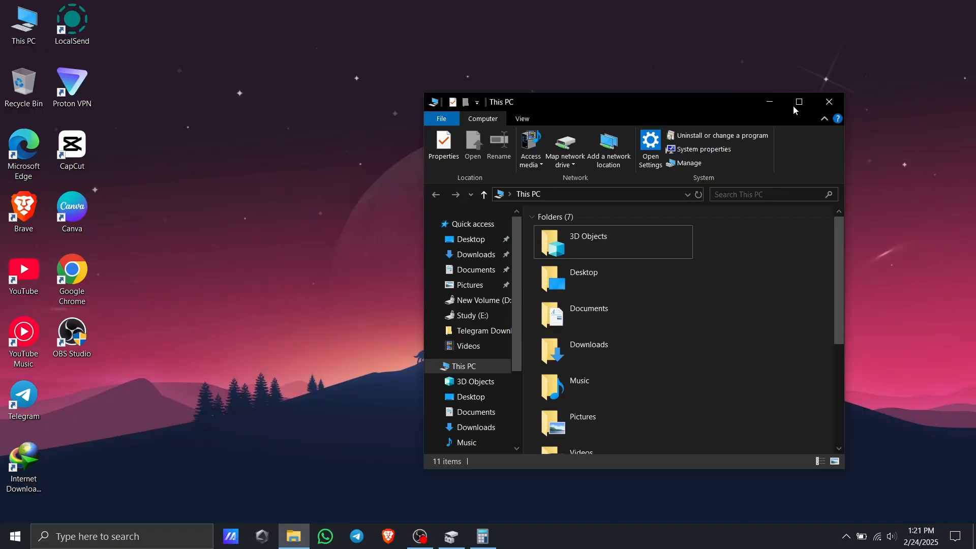
{"action": "left_click", "coordinate": [798, 102]}
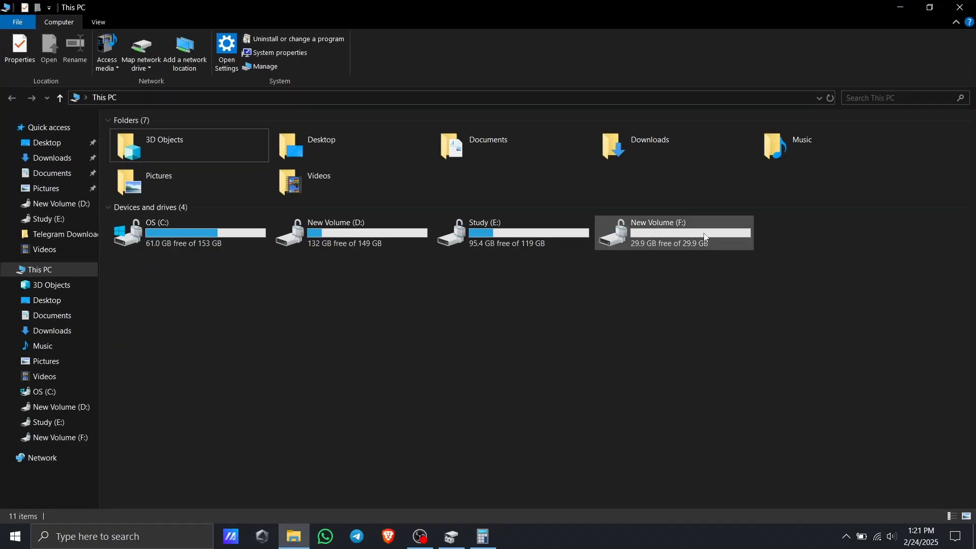
{"action": "mouse_move", "coordinate": [687, 252]}
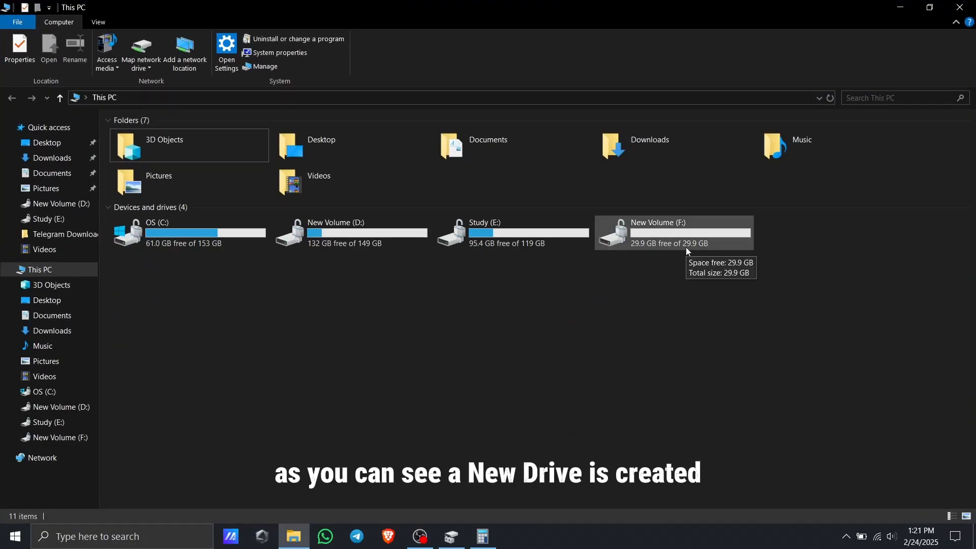